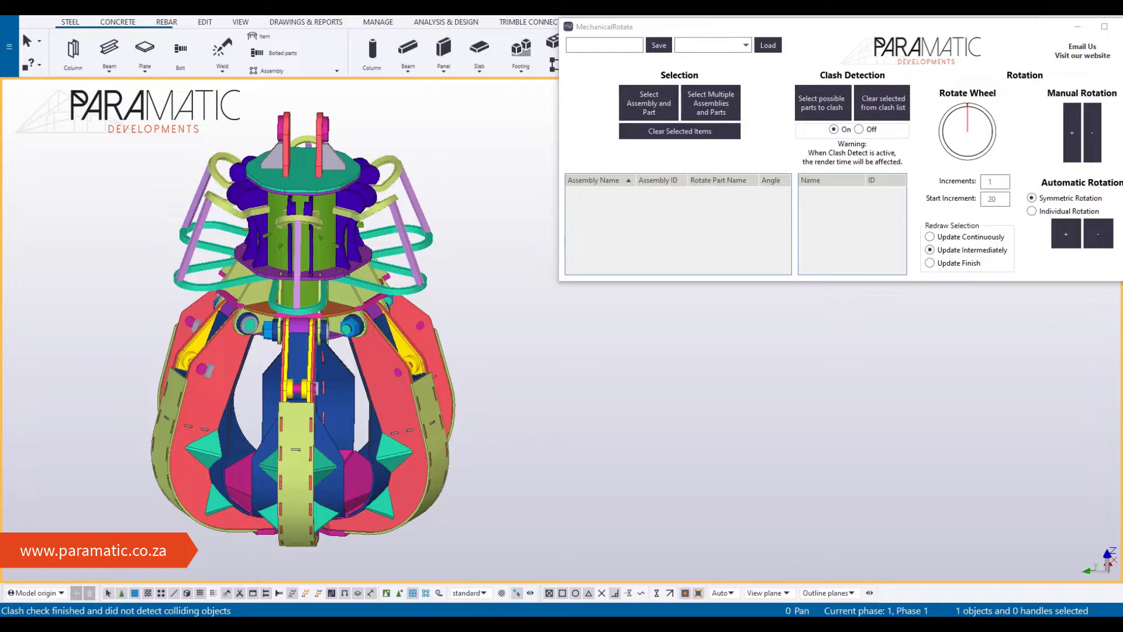
{"action": "mouse_move", "coordinate": [695, 248]}
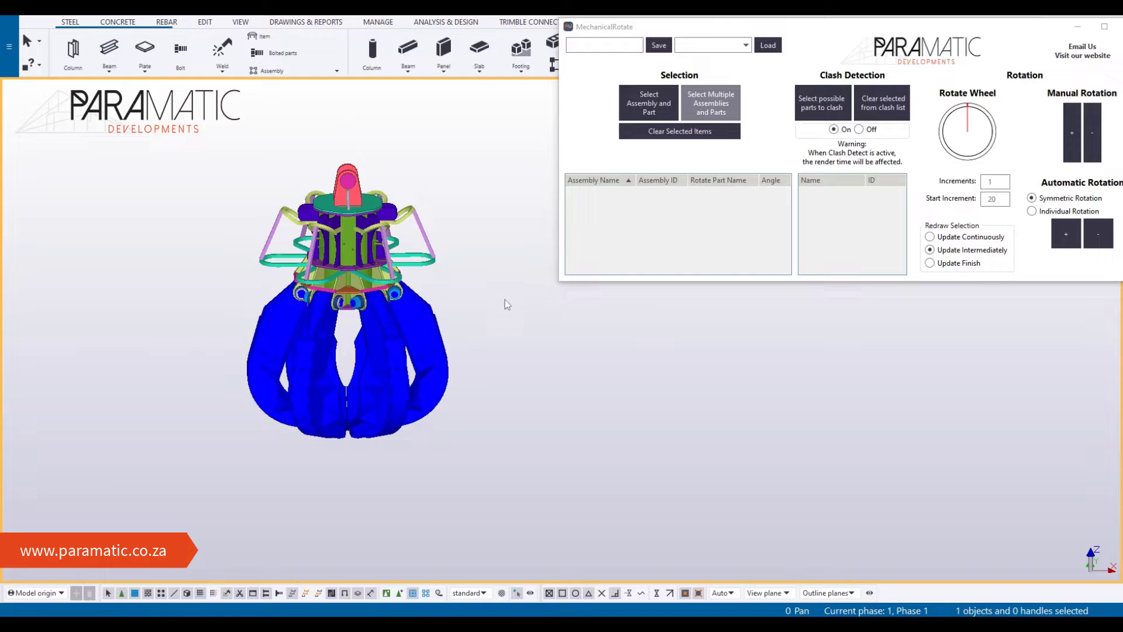
Load the six claws and Cyclone Pin pivots, list plates for clash checking, and set increment 10.
{"action": "left_click", "coordinate": [822, 102]}
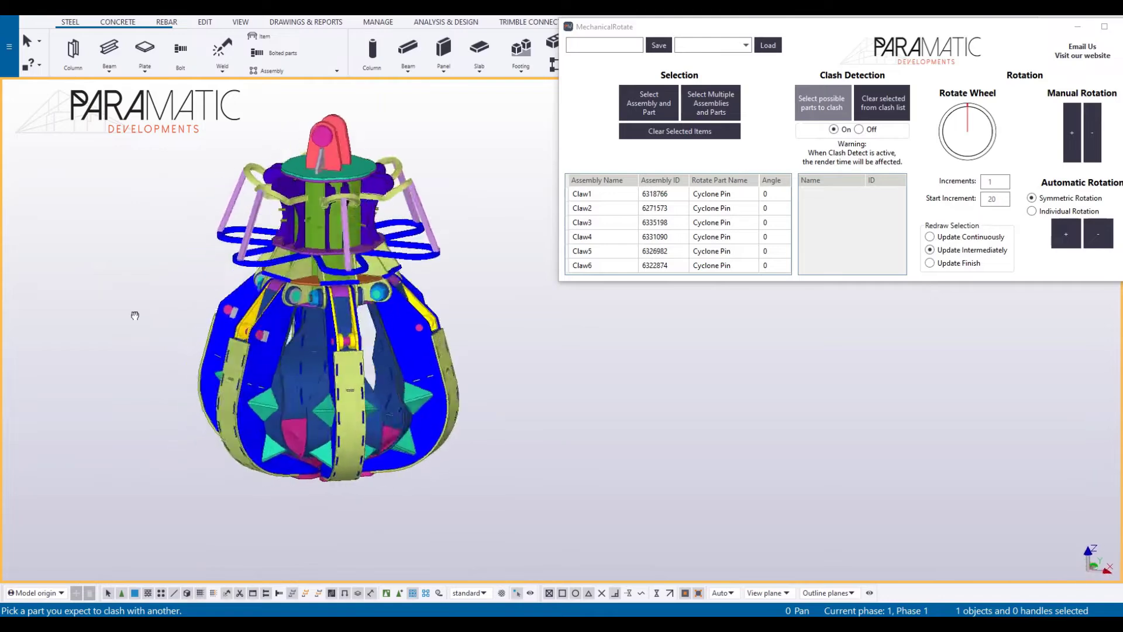
{"action": "left_click", "coordinate": [822, 103]}
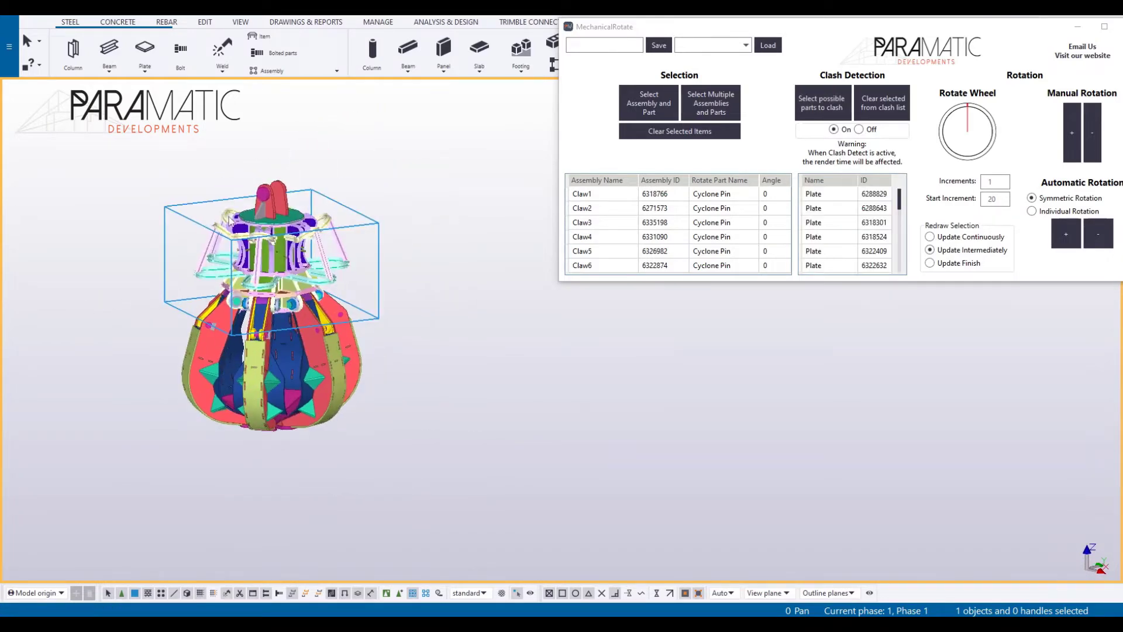
{"action": "left_click", "coordinate": [992, 182]}
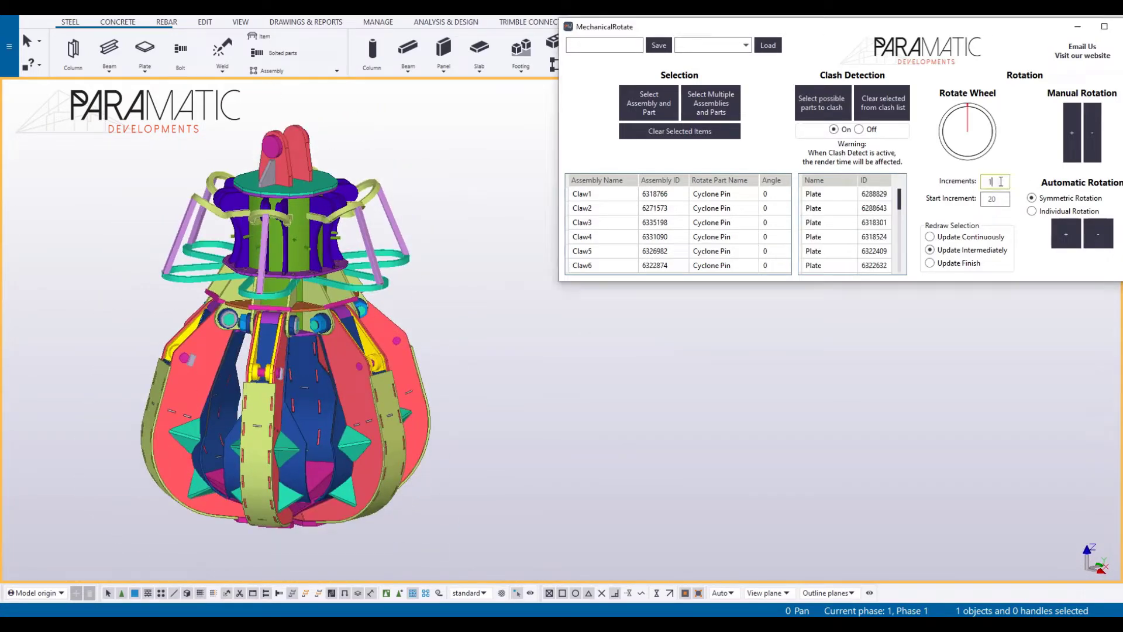
{"action": "type", "text": "10"}
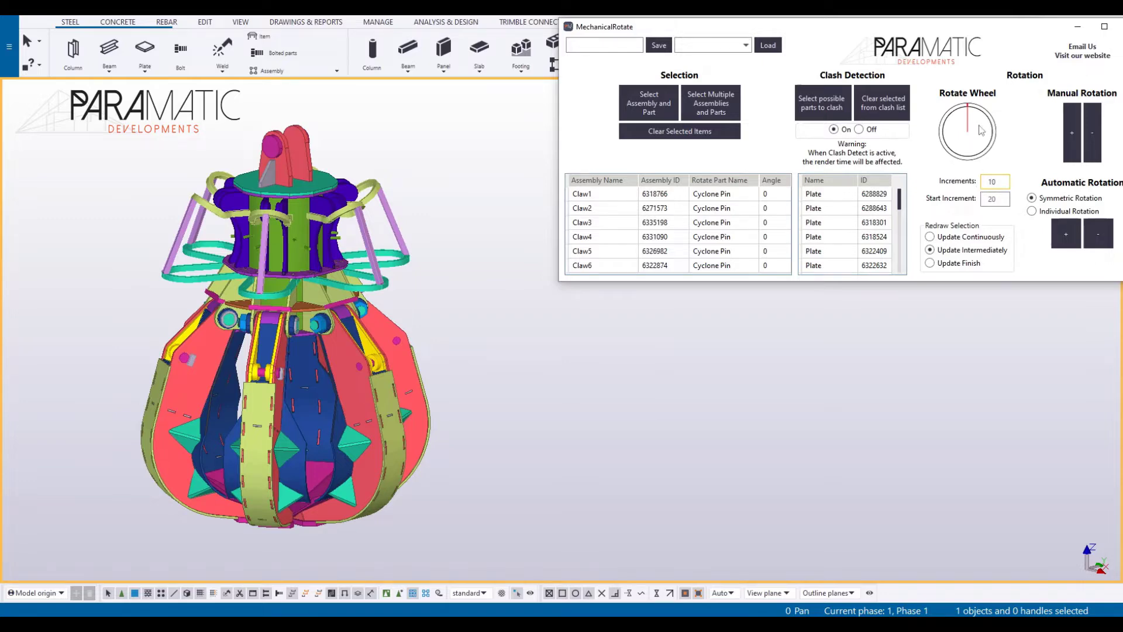
Swing the claws open to -72 degrees, toggling clash detection off and back on.
{"action": "left_click", "coordinate": [821, 103]}
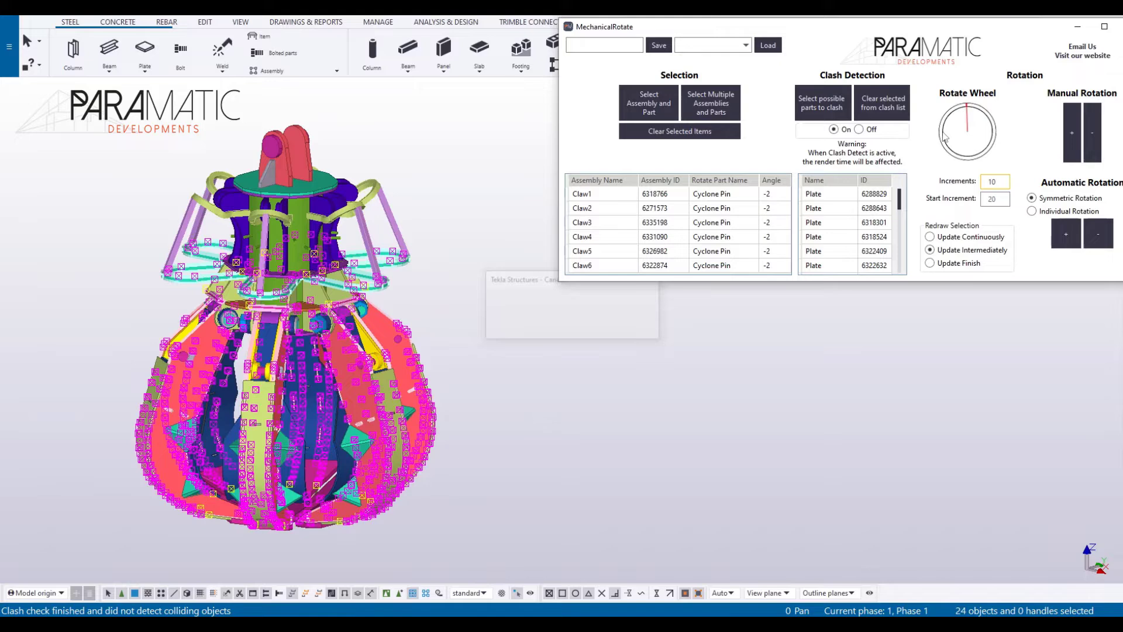
{"action": "left_click", "coordinate": [859, 130]}
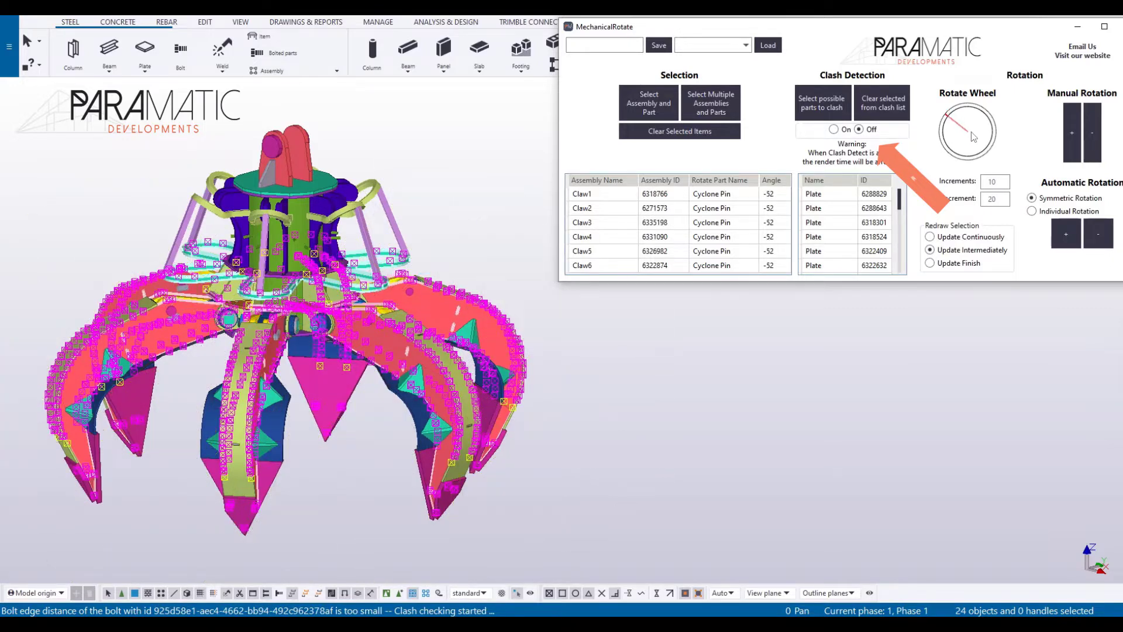
{"action": "left_click", "coordinate": [833, 130]}
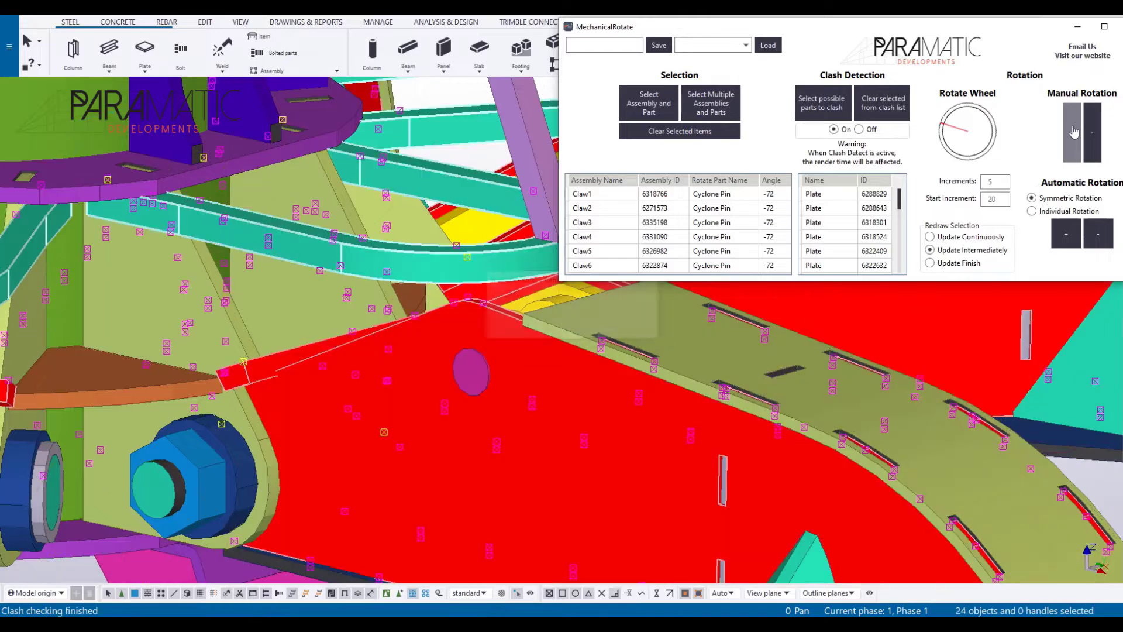
Reset the Rotate Wheel so all six claws return to 0 degrees.
{"action": "left_click", "coordinate": [1071, 132]}
{"action": "type", "text": "67"}
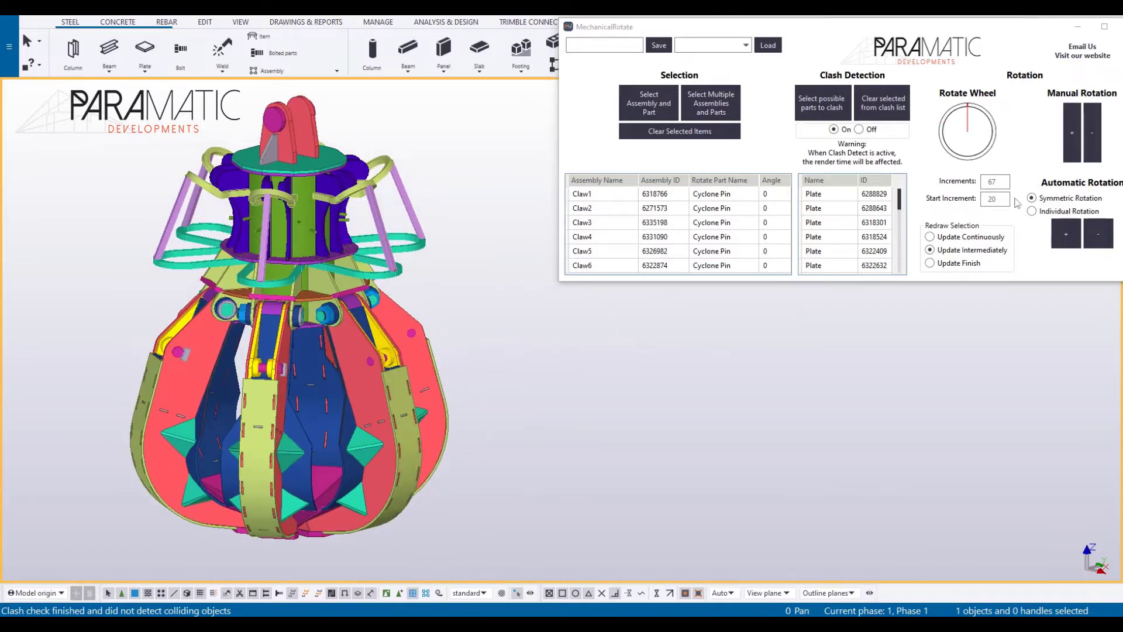
Run symmetric automatic rotation until the first clash at -64 degrees.
{"action": "left_click", "coordinate": [1097, 234]}
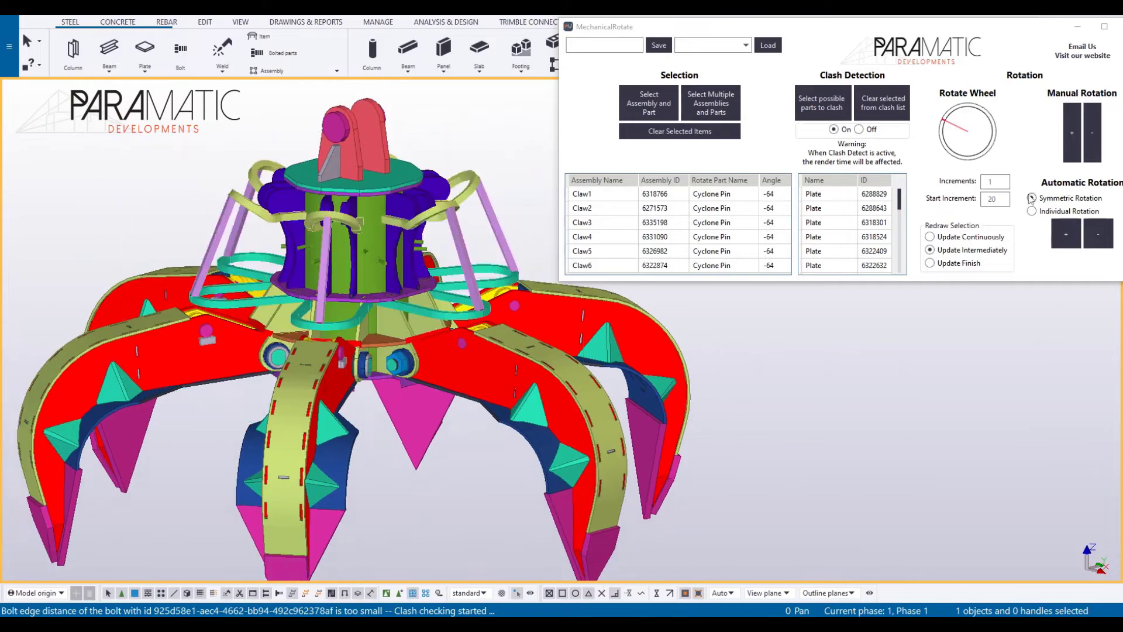
Reset the claws to 0 degrees and choose Individual Rotation mode.
{"action": "left_click", "coordinate": [1066, 132]}
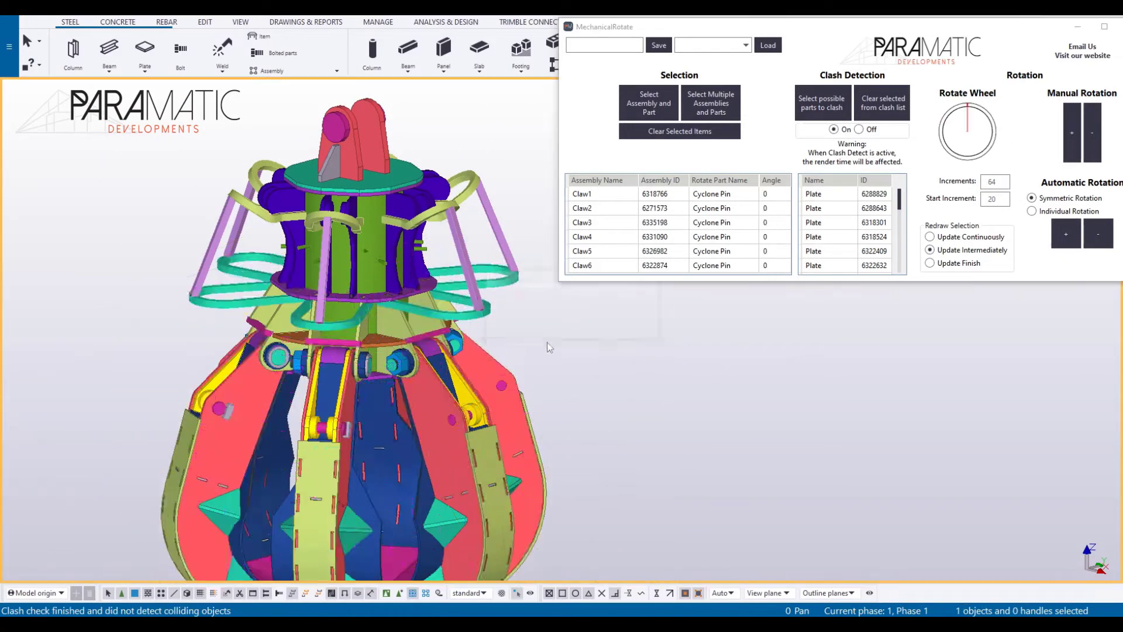
{"action": "left_click", "coordinate": [1032, 212]}
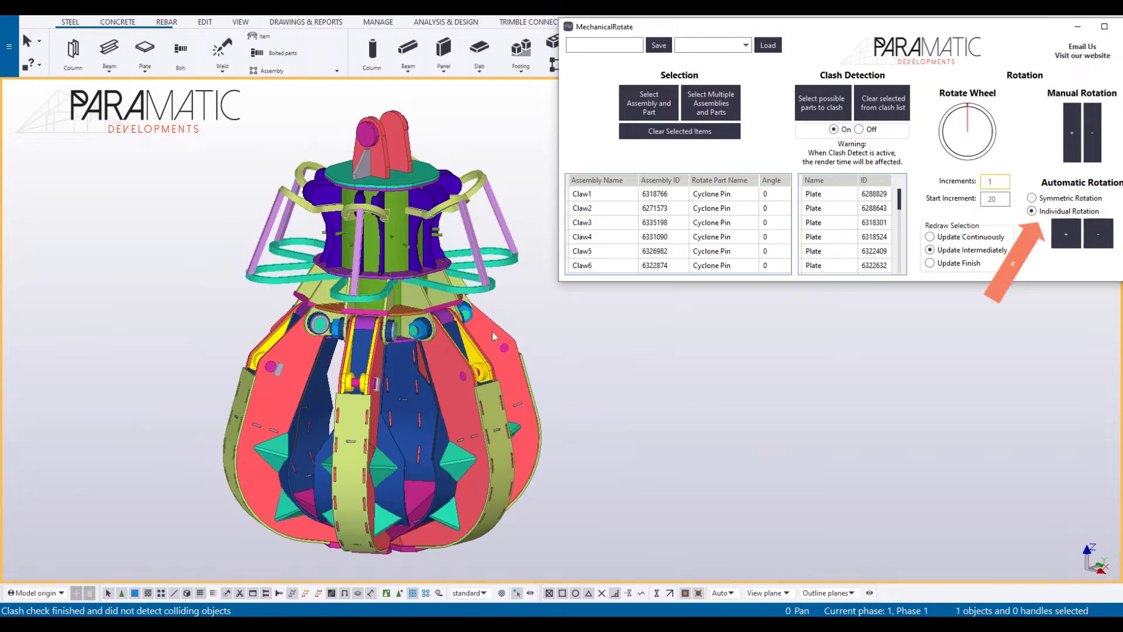